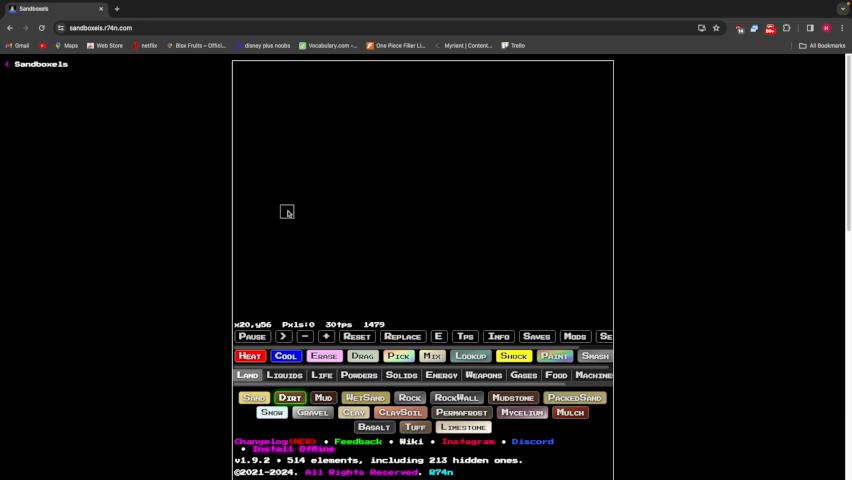
mouse_move(288, 208)
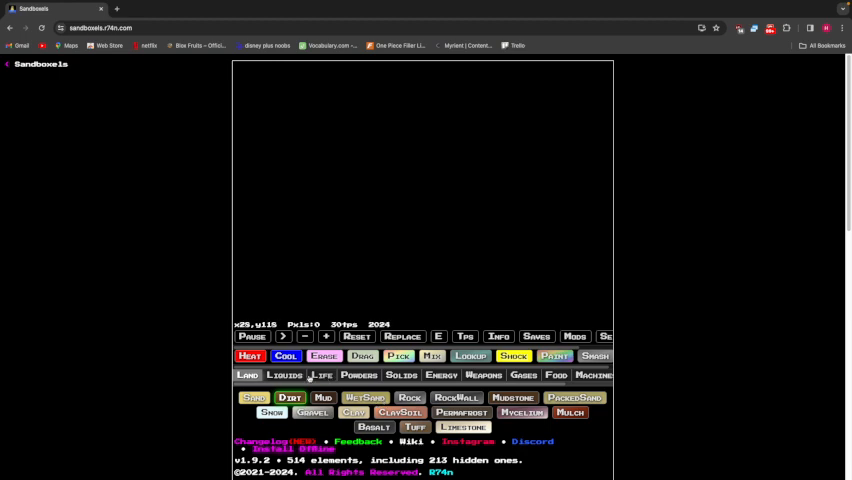
Step: Paint a grassy, rubble-covered mound with green growth, then request a full scene clear
left_click(284, 376)
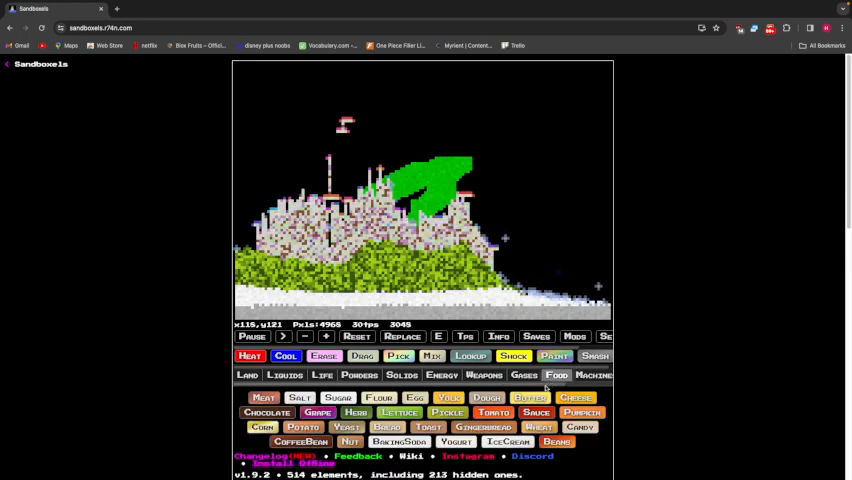
left_click(356, 336)
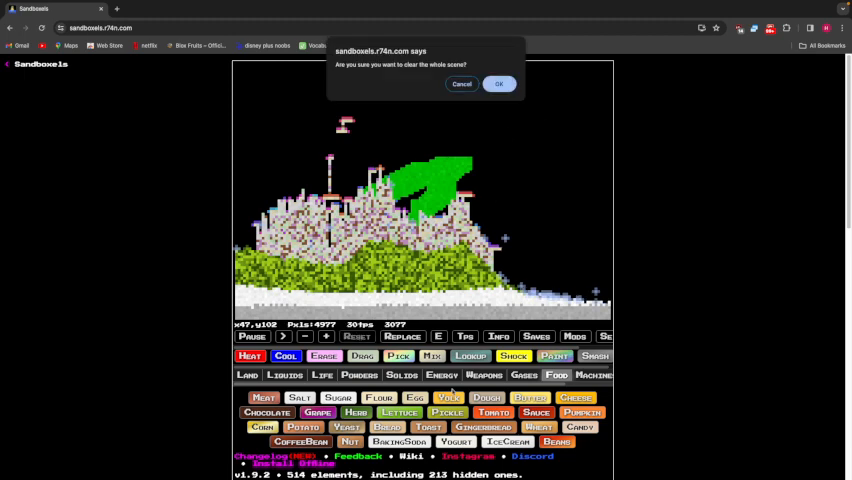
Step: Confirm the reset and pile food elements into a tan block and a red-topped column
left_click(498, 84)
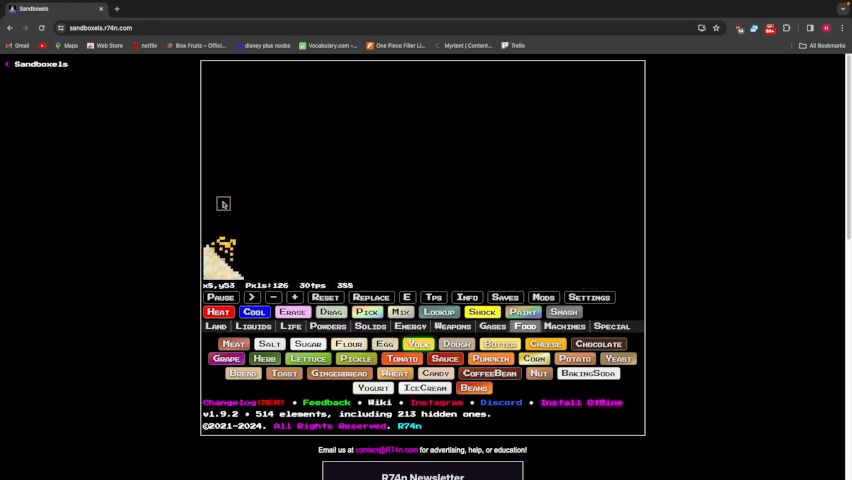
scroll("down", 3)
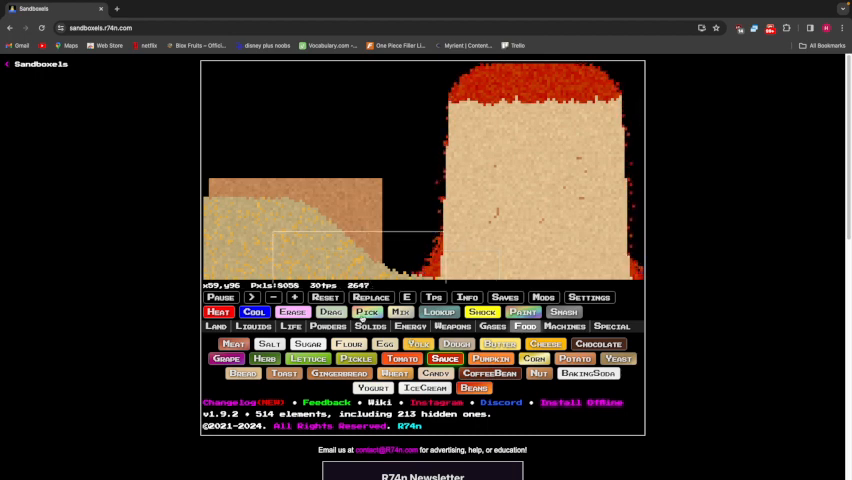
Step: Reset twice, trying a purple layer with a tan heap, leaving only a small outline
left_click(324, 296)
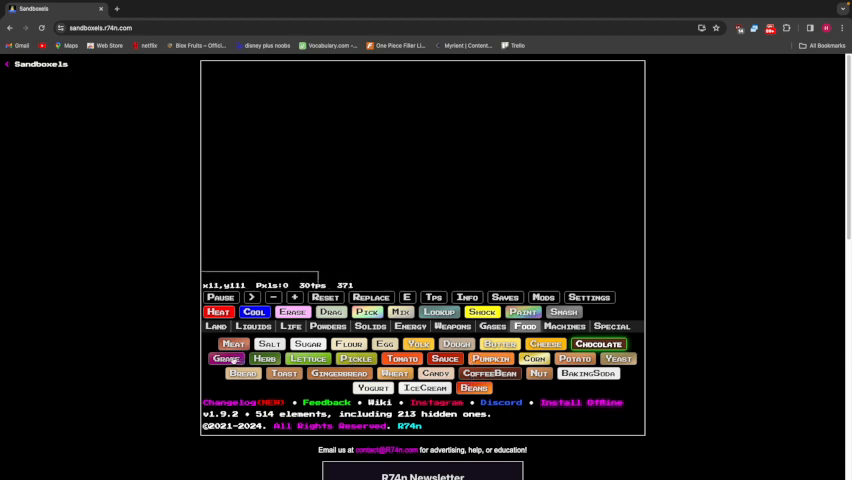
left_click(226, 358)
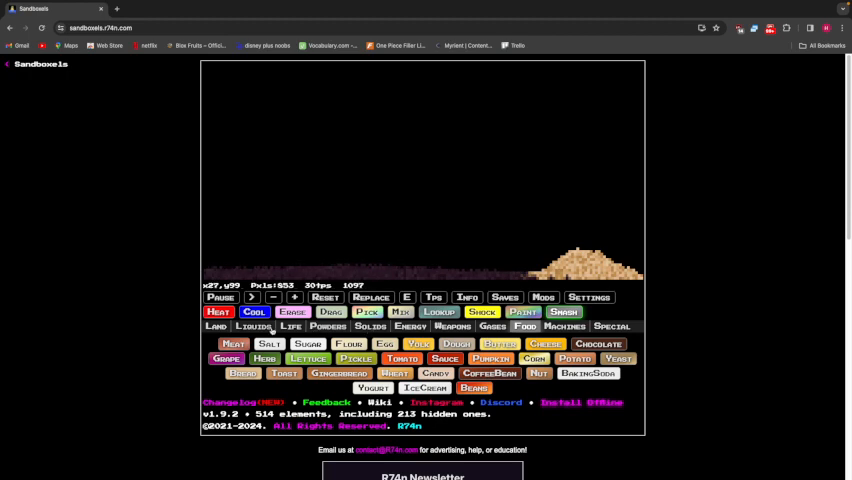
left_click(256, 326)
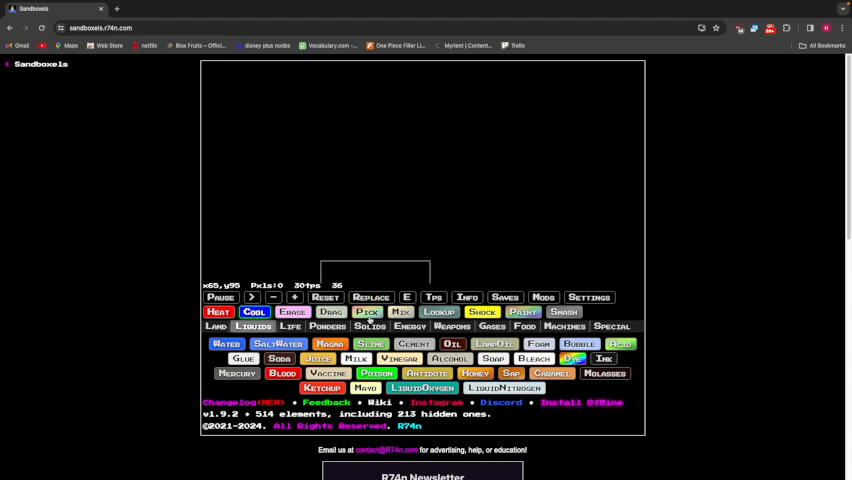
Step: Paint a gray metal mass, heat it until molten, then request a full scene clear
left_click(524, 326)
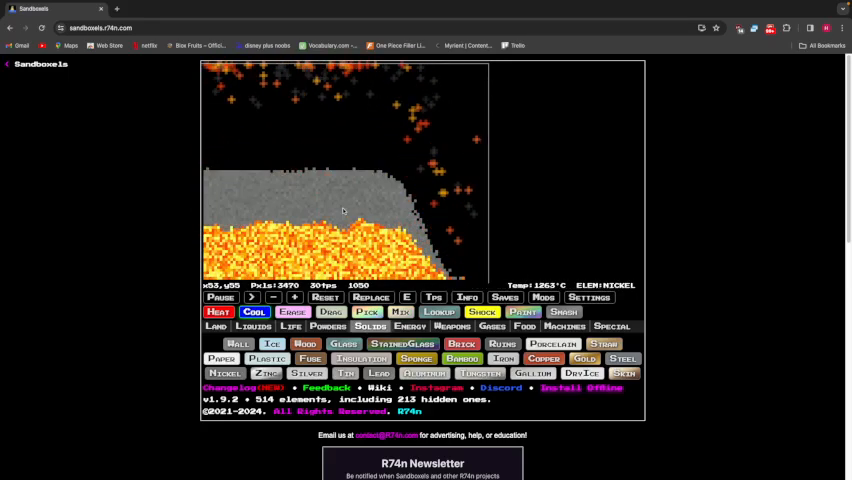
left_click(324, 296)
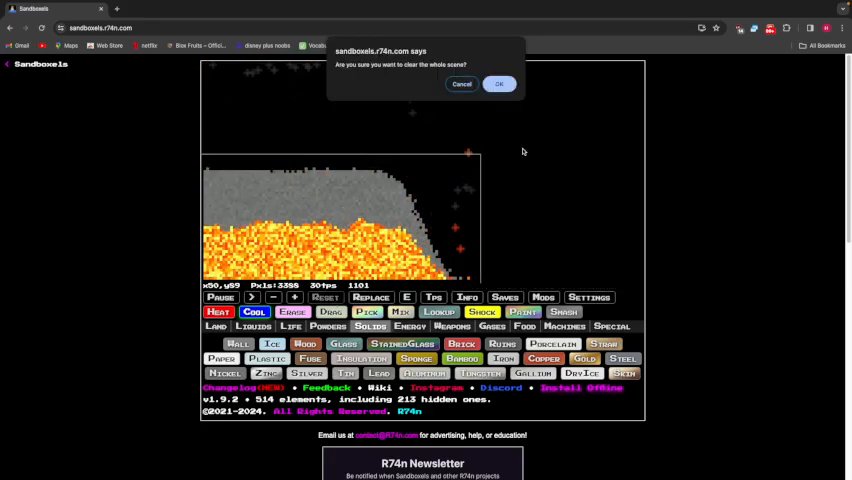
Step: Confirm the reset and build a pink powder mound beside a white, orange and cyan pile
left_click(498, 84)
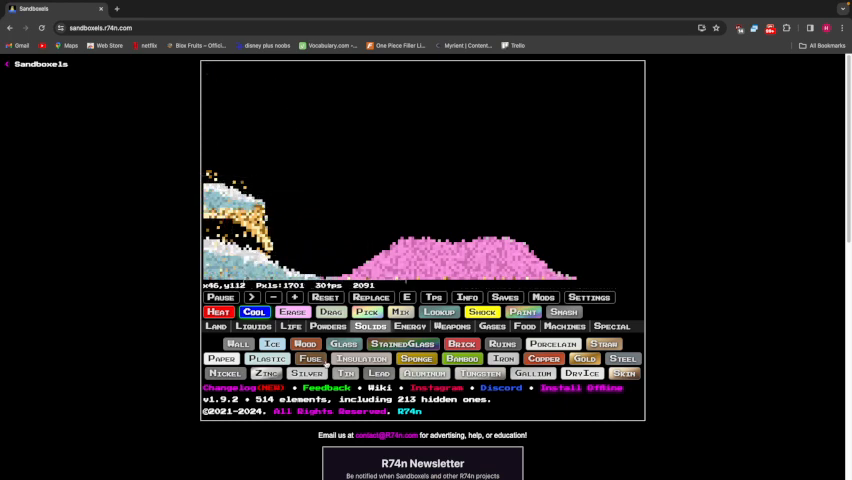
Step: Reset the canvas so the pink mound and layered pile are removed
left_click(564, 326)
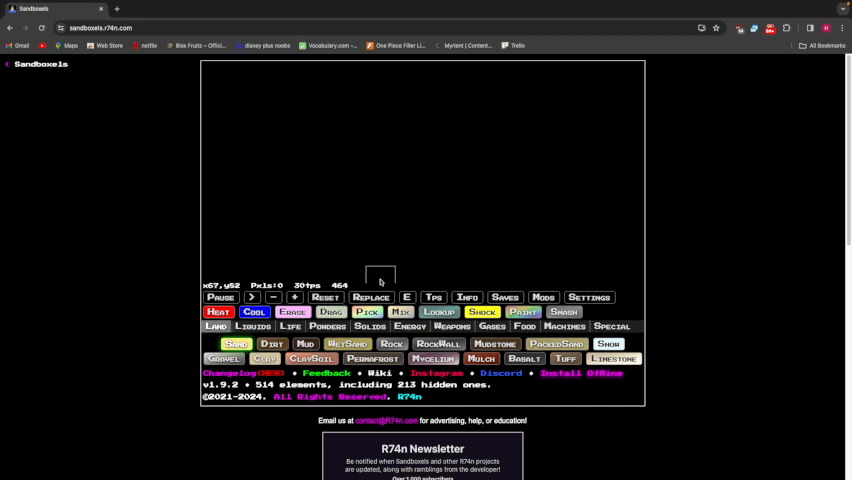
Step: From the Food category, stack yellow food blocks and pour a red ingredient heap over the floor
left_click(252, 326)
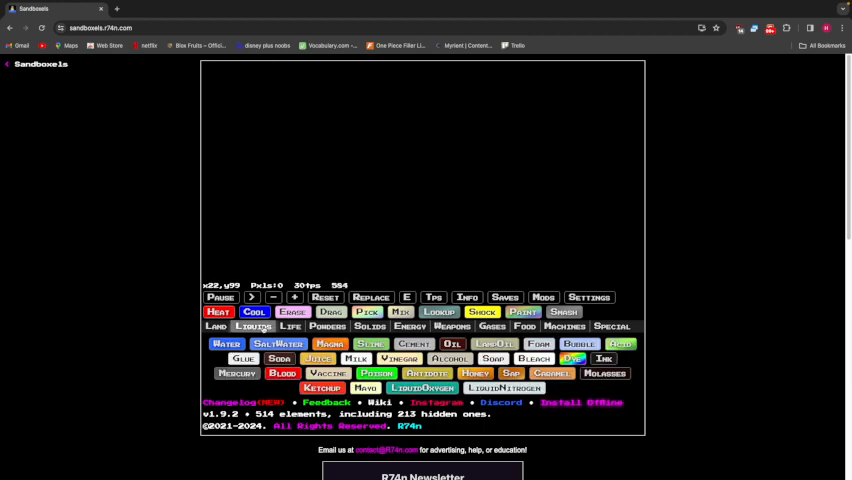
left_click(360, 210)
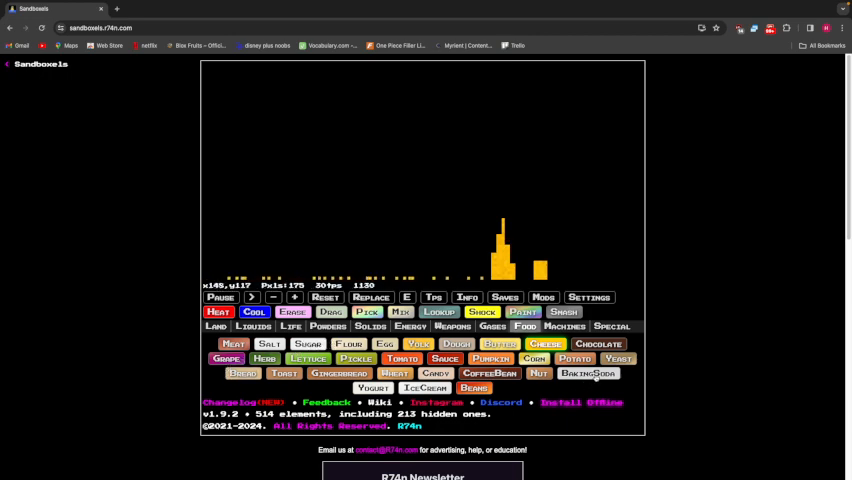
left_click(540, 372)
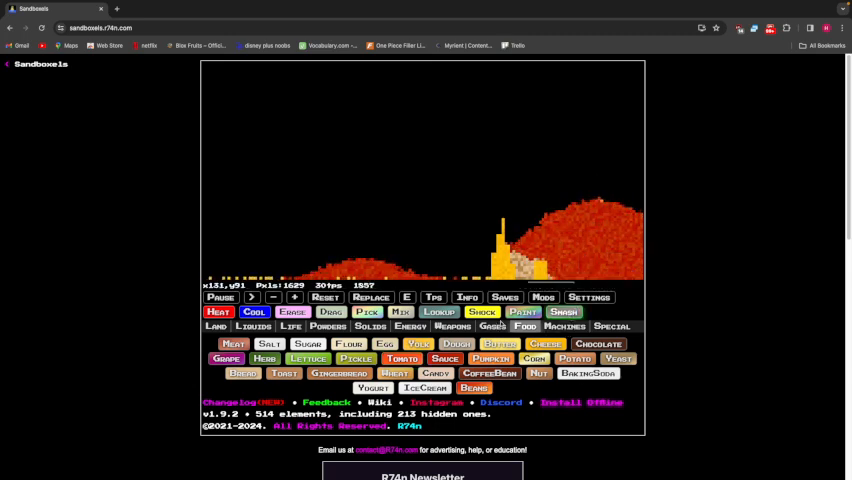
Step: Reset and confirm to clear the red heap and yellow blocks
left_click(324, 296)
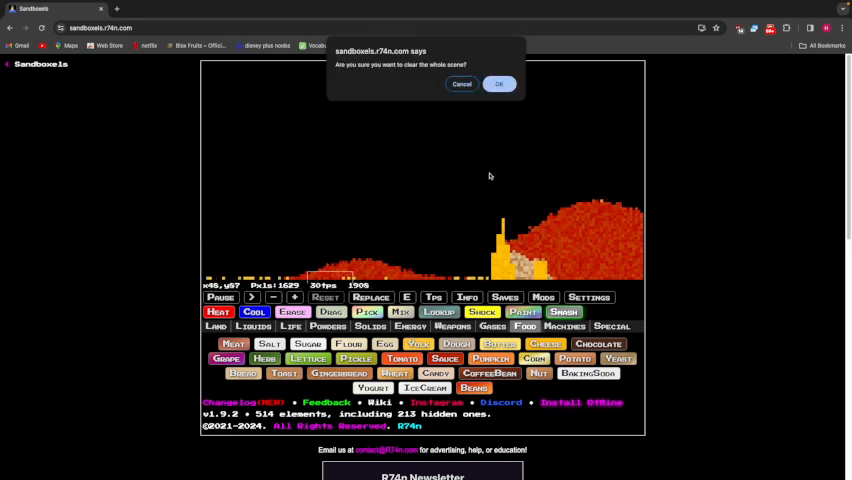
left_click(498, 84)
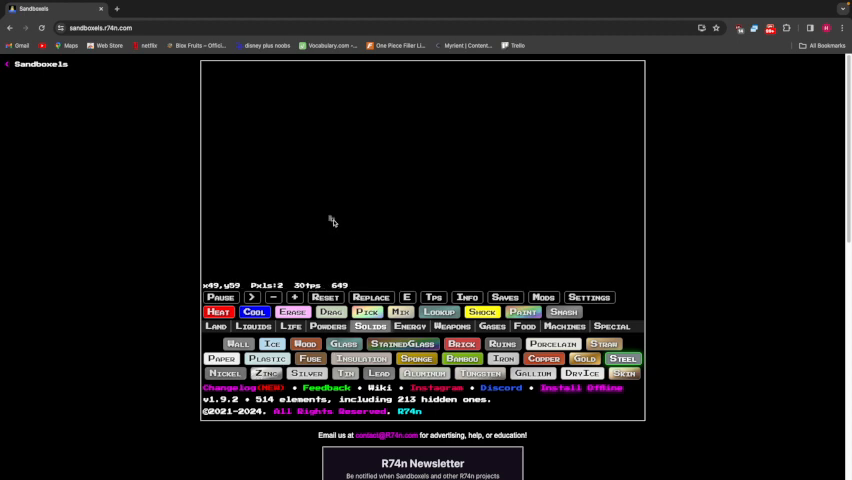
Step: Draw a steel plate mid-canvas and spread an orange-red food layer on top of it
left_click_drag(332, 222, 368, 224)
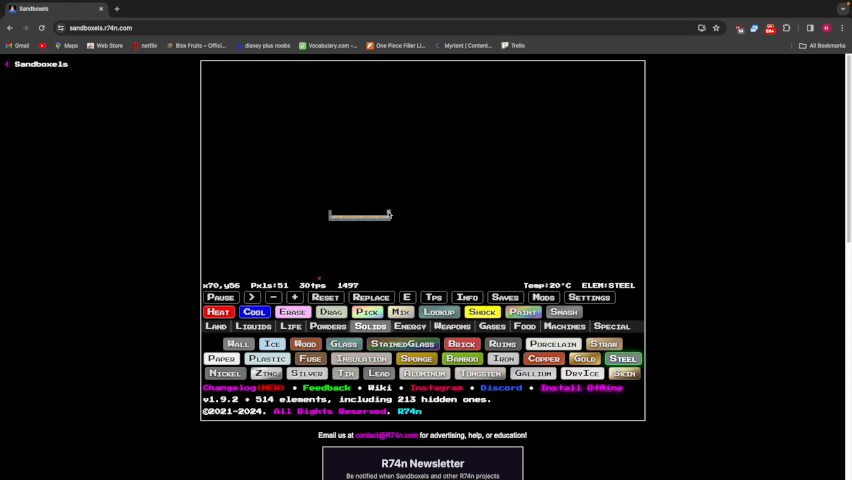
left_click(524, 326)
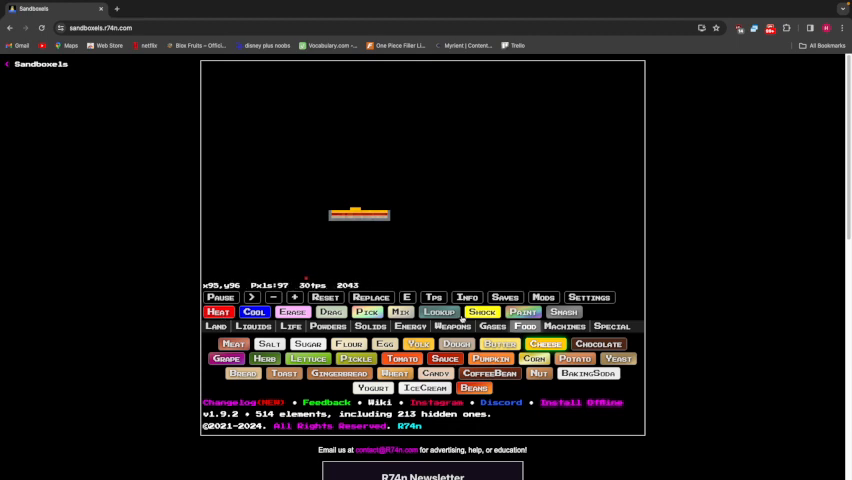
left_click(408, 326)
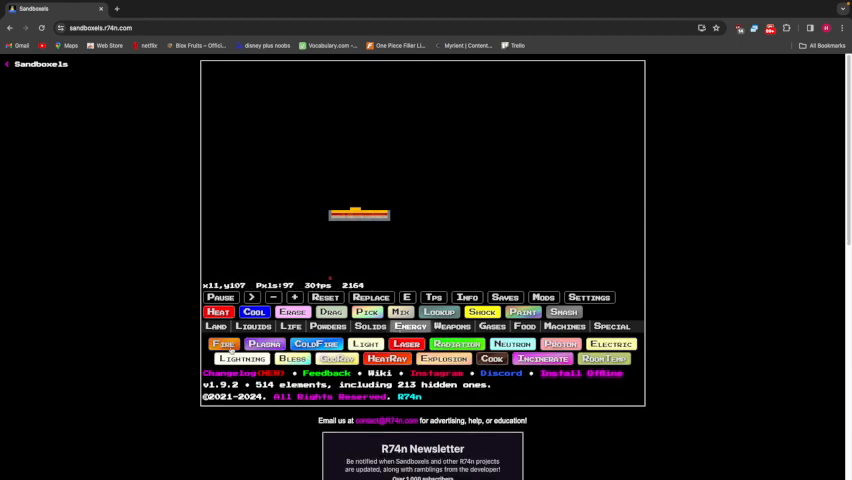